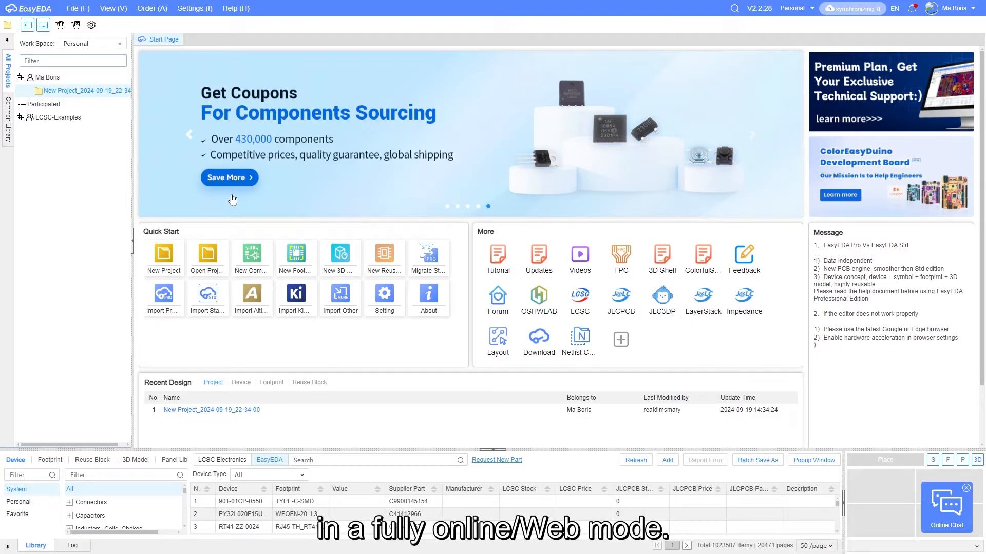
{"action": "mouse_move", "coordinate": [72, 99]}
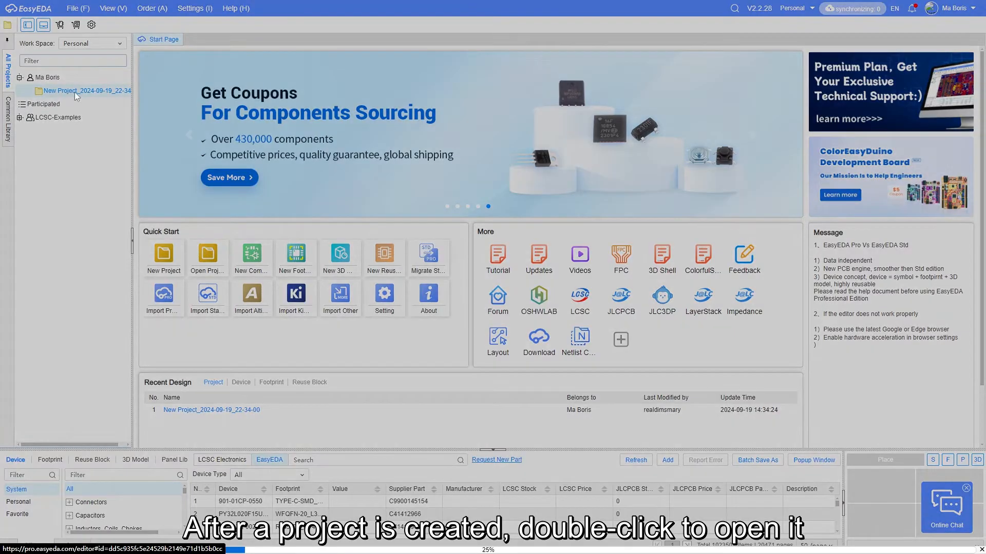
Step: Open New Project_2024-09-19_22-34-00 in the editor from All Projects
{"action": "double_click", "coordinate": [86, 90]}
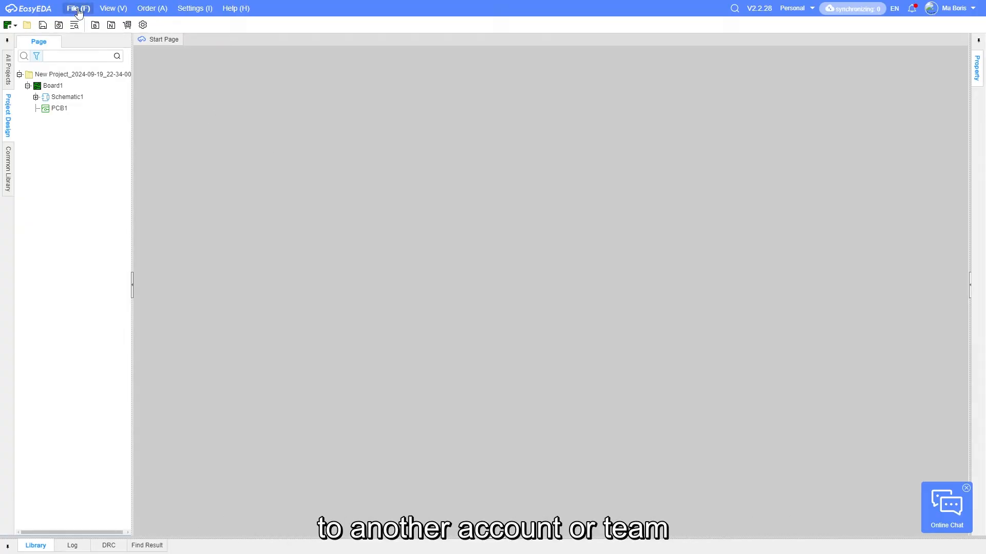
{"action": "left_click", "coordinate": [77, 8]}
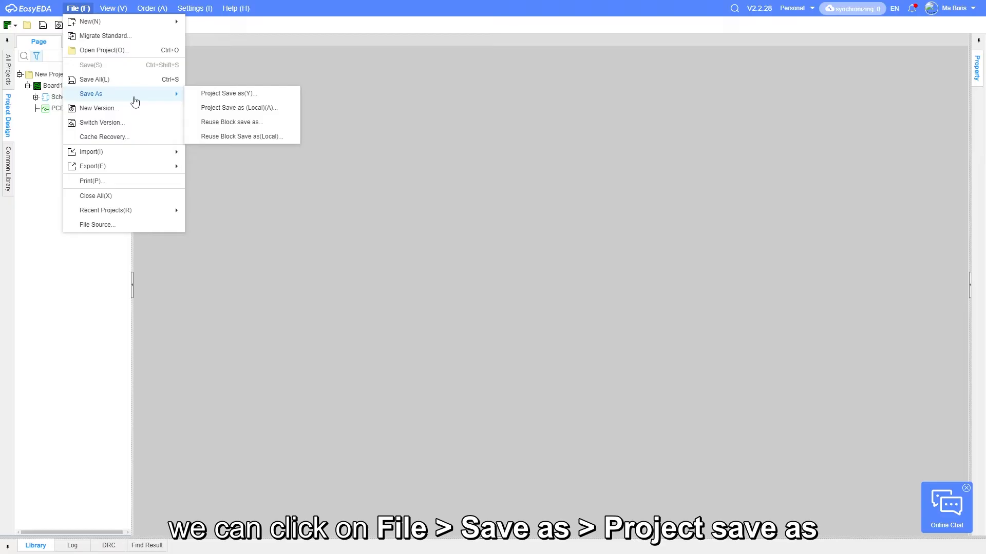
{"action": "mouse_move", "coordinate": [251, 93]}
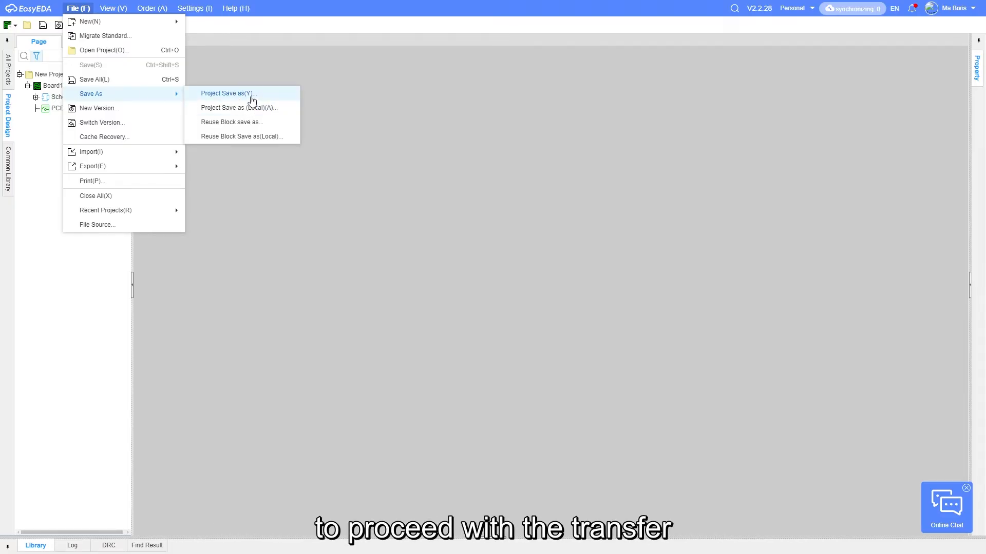
{"action": "left_click", "coordinate": [229, 93]}
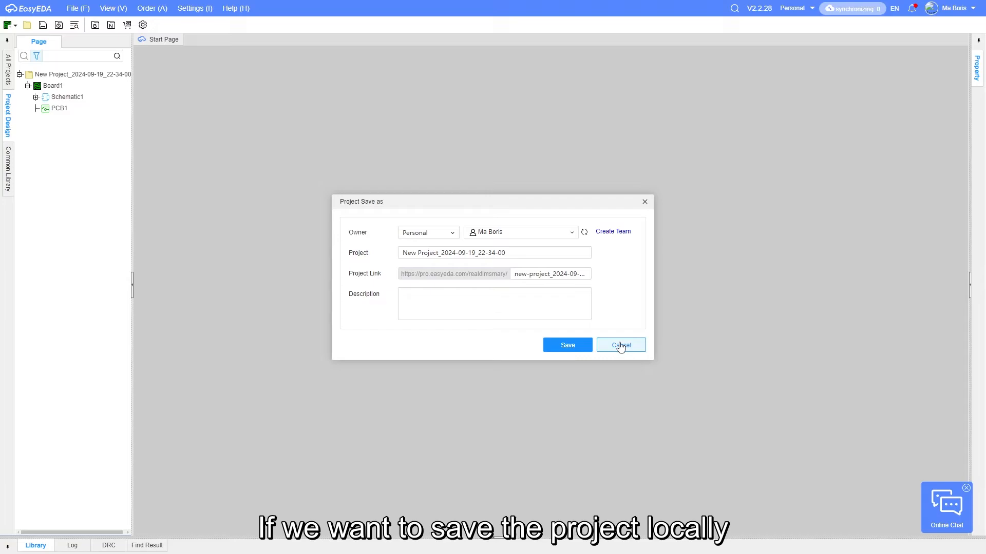
{"action": "left_click", "coordinate": [620, 345]}
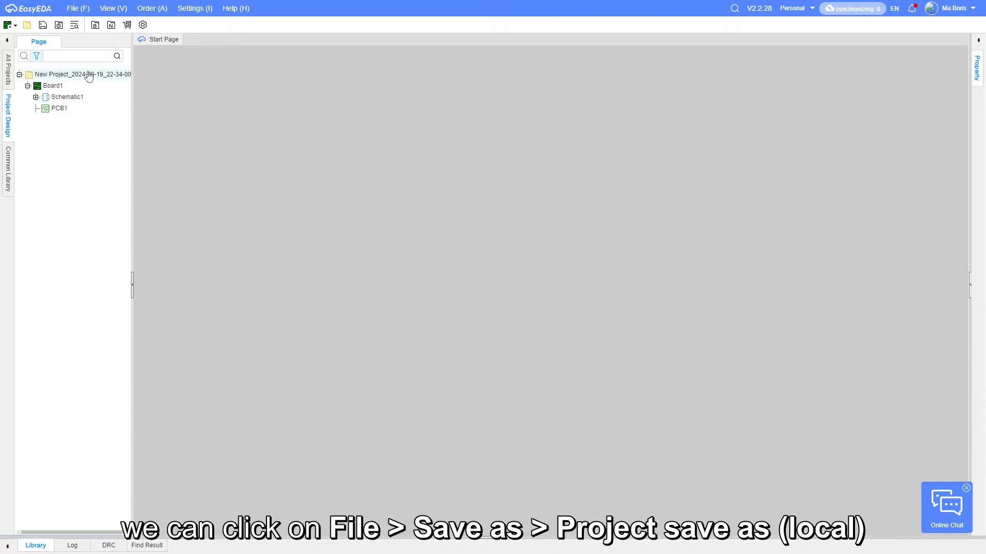
Step: Save the project locally as an .epro file, keeping the default project-and-date filename
{"action": "left_click", "coordinate": [77, 8]}
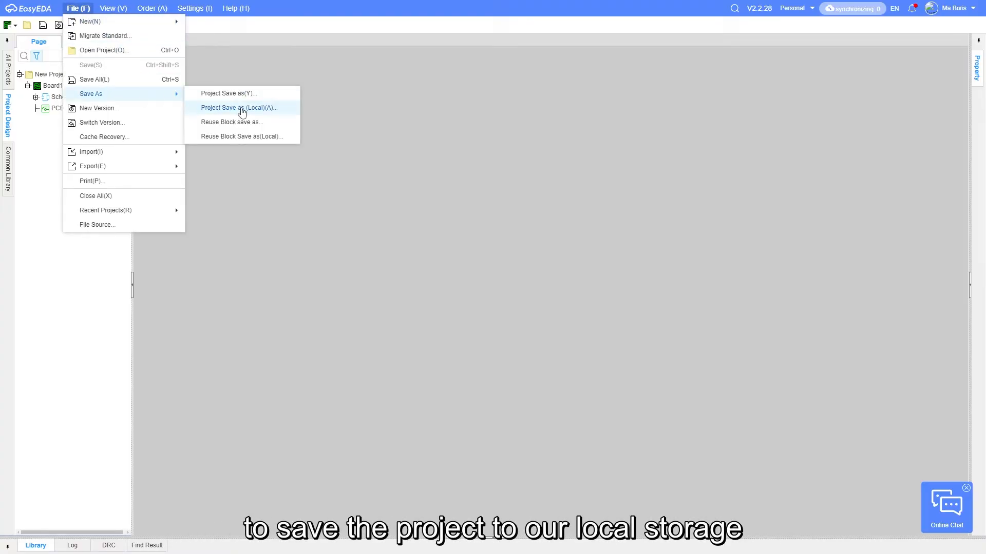
{"action": "mouse_move", "coordinate": [244, 113]}
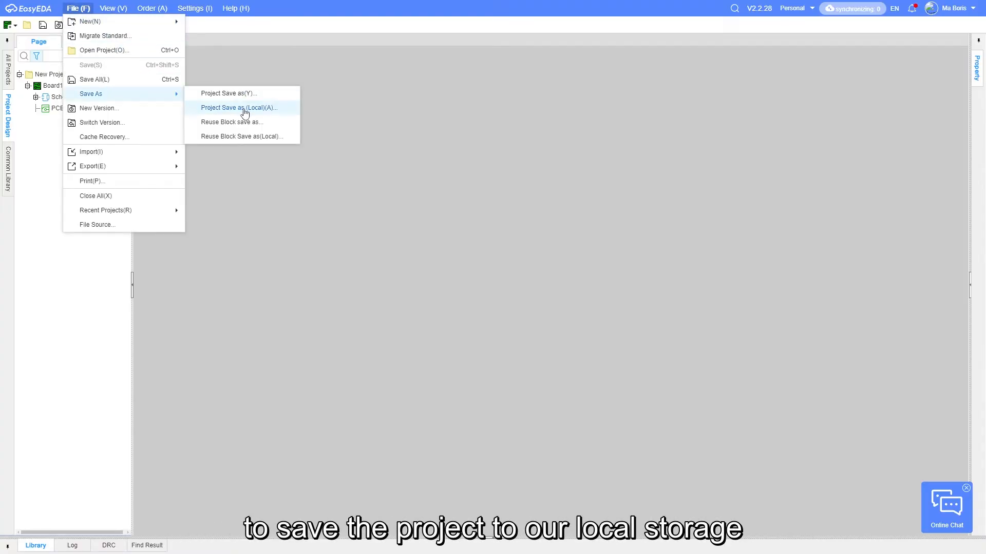
{"action": "left_click", "coordinate": [239, 108]}
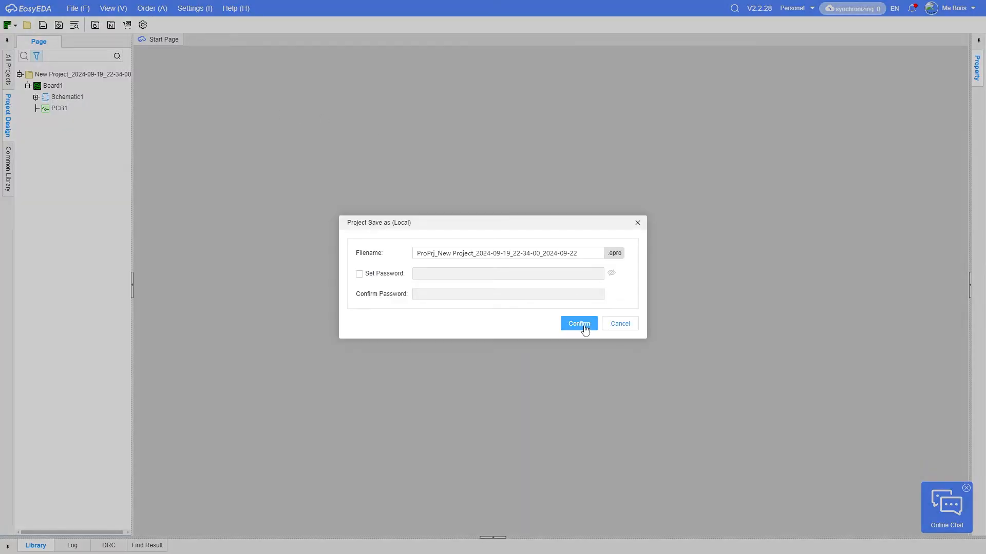
{"action": "left_click", "coordinate": [577, 323]}
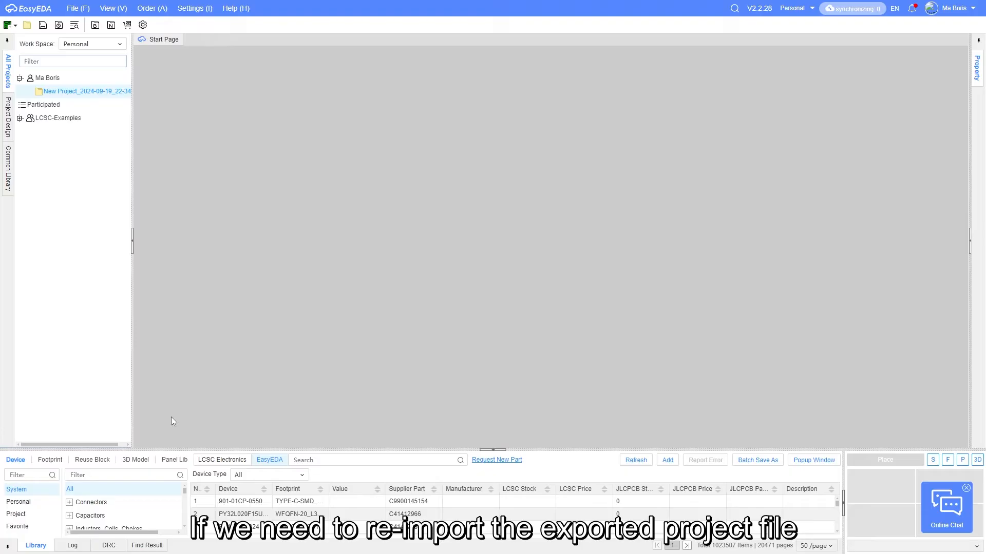
{"action": "mouse_move", "coordinate": [332, 390]}
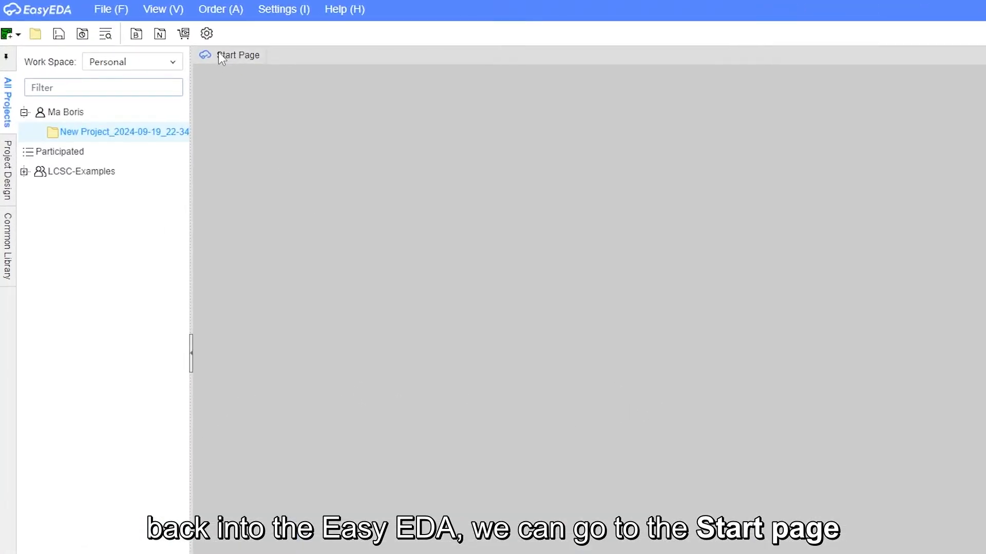
Step: Return to the Start page and browse for the exported .epro file via Open Project
{"action": "left_click", "coordinate": [238, 54]}
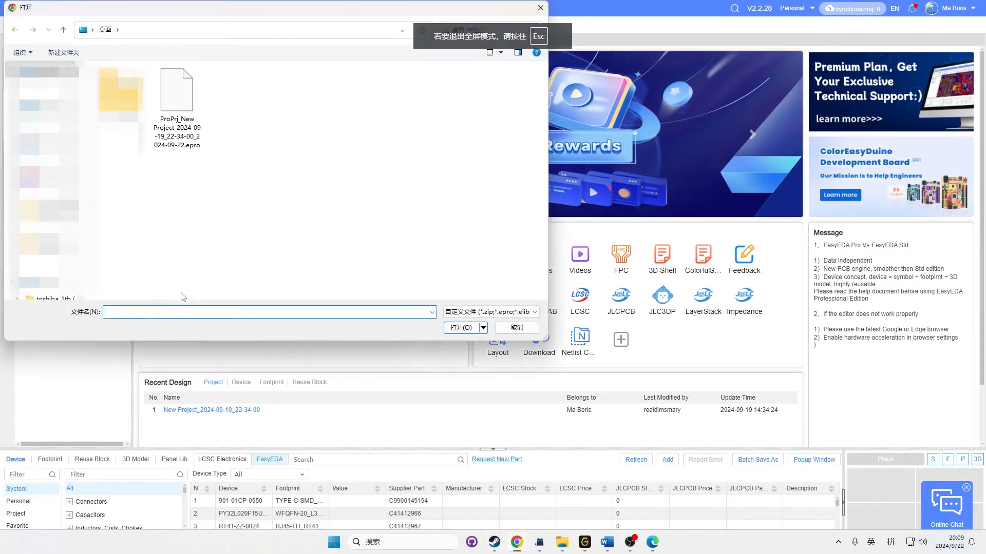
{"action": "left_click", "coordinate": [176, 91]}
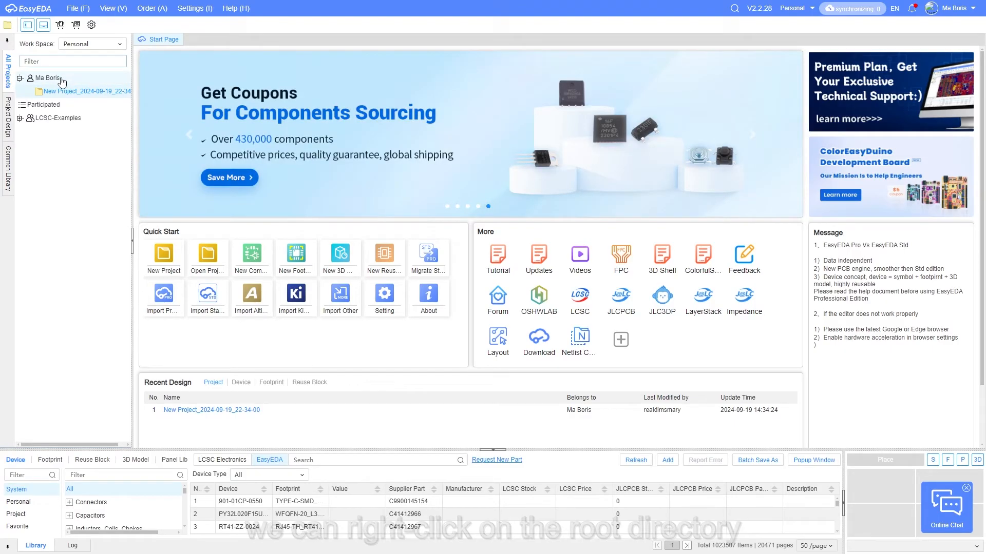
Step: Create a new folder under the personal projects root node
{"action": "right_click", "coordinate": [48, 78]}
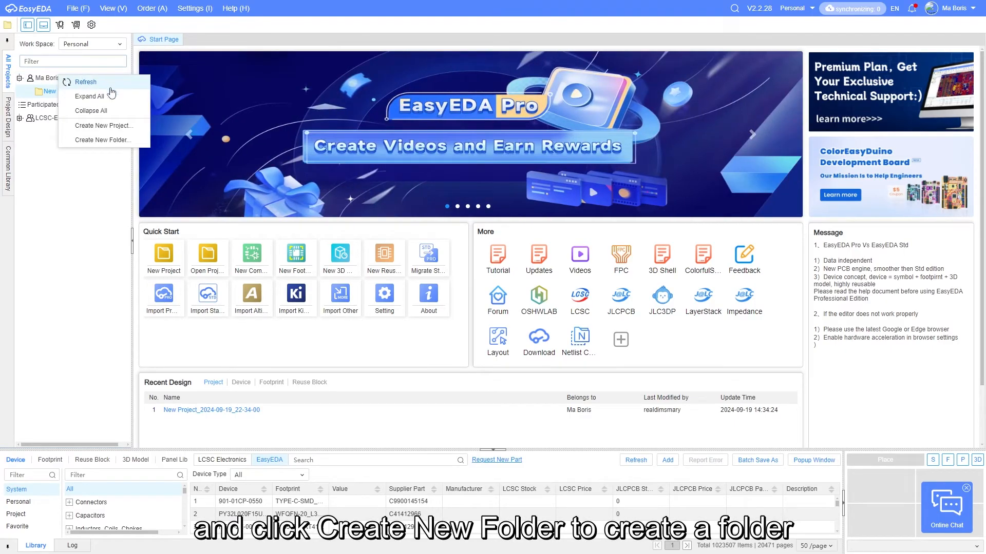
{"action": "left_click", "coordinate": [103, 140]}
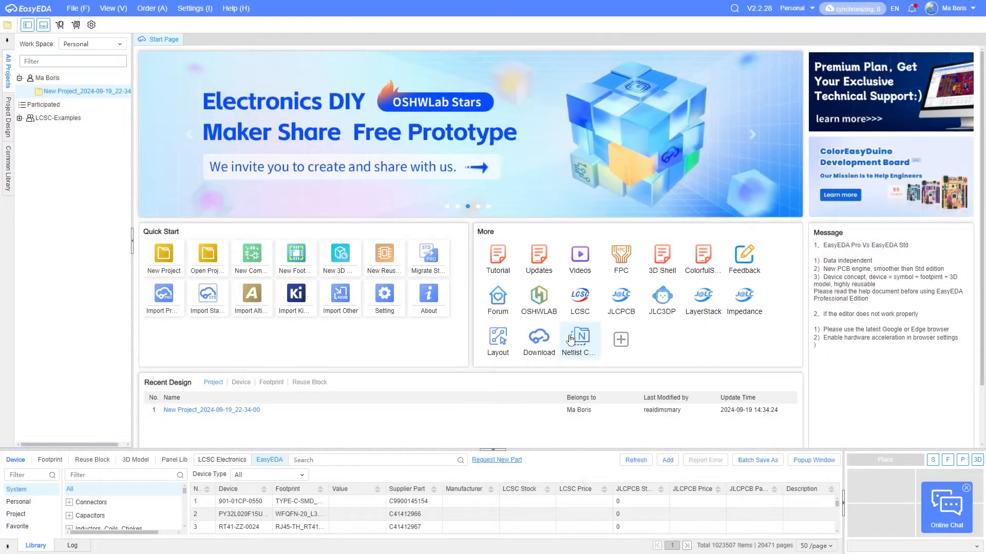
Step: Move the new project into Folder1 via the Move dialog's owner dropdown
{"action": "right_click", "coordinate": [79, 105]}
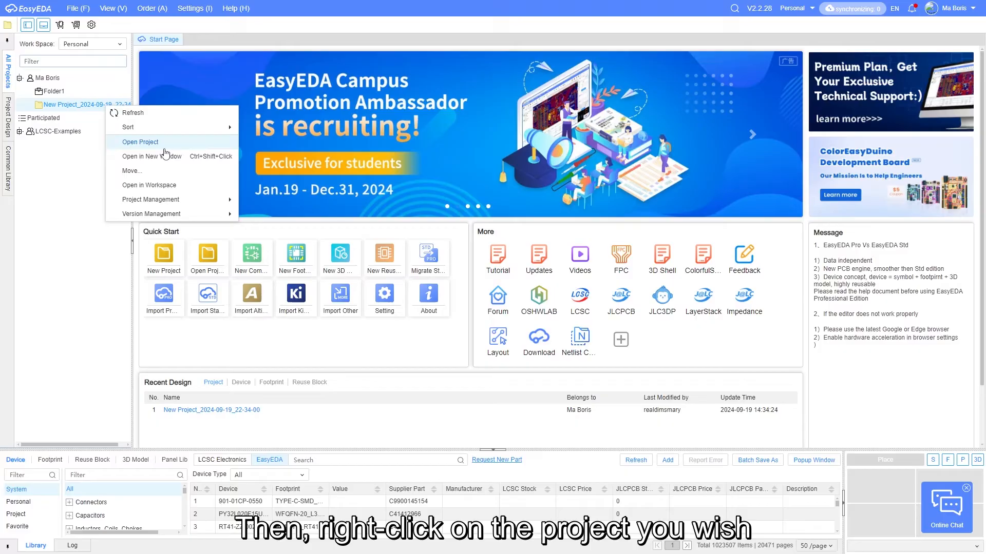
{"action": "left_click", "coordinate": [131, 170]}
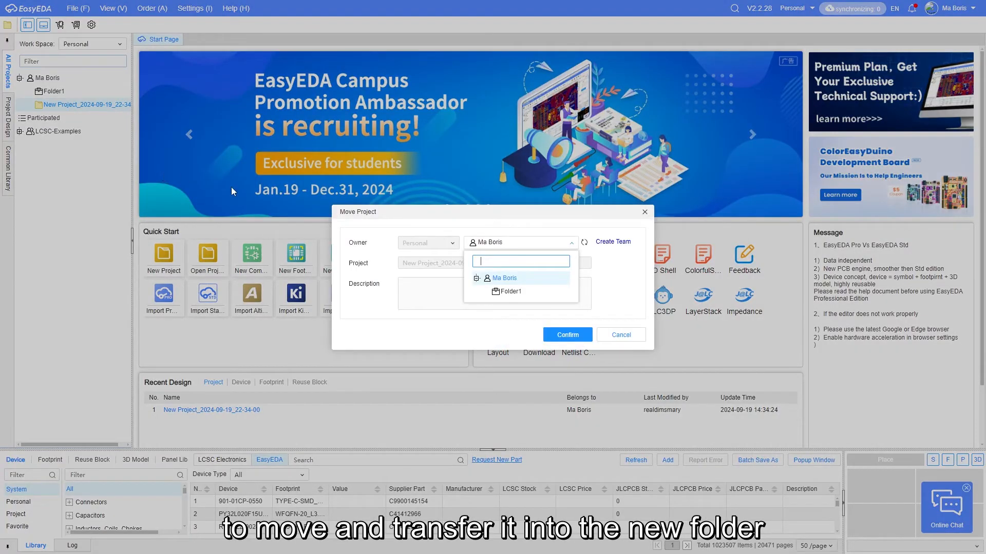
{"action": "left_click", "coordinate": [509, 291]}
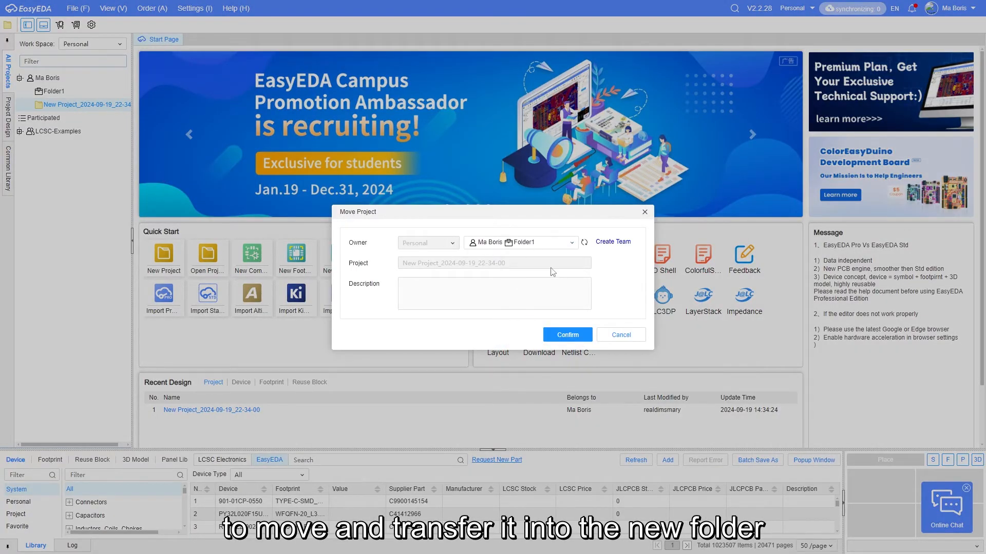
{"action": "left_click", "coordinate": [566, 334]}
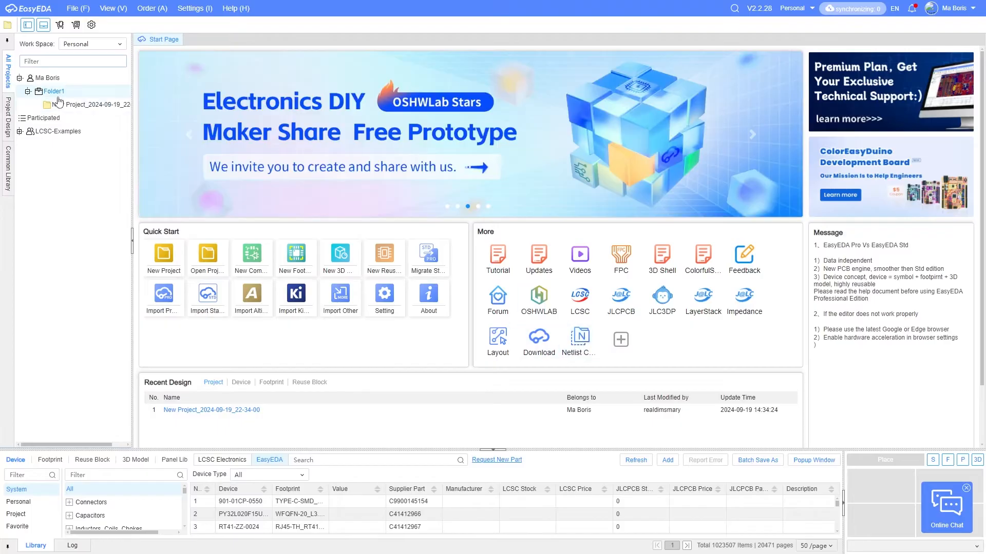
{"action": "left_click", "coordinate": [27, 92]}
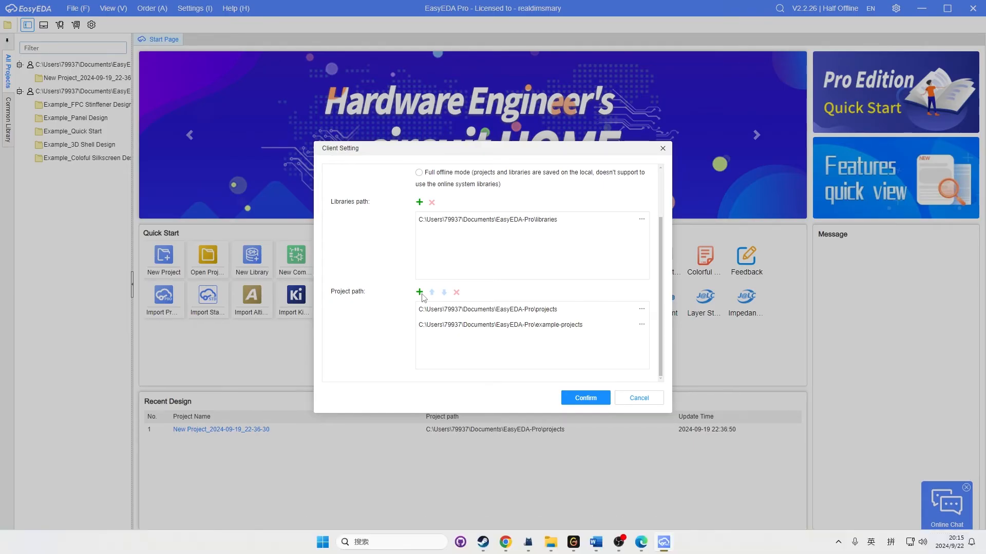
Step: Add new_project_dir as a third project path in the client settings and apply
{"action": "left_click", "coordinate": [419, 291]}
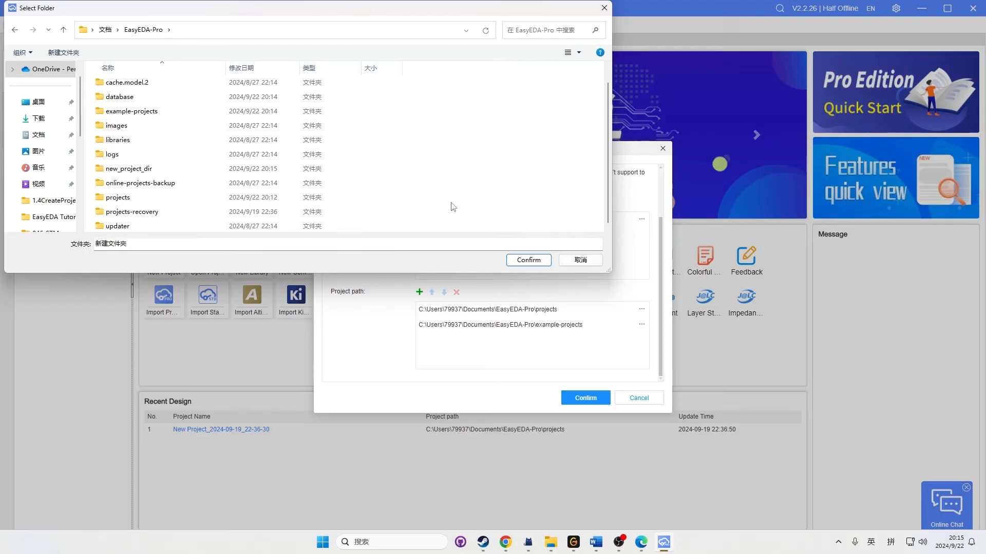
{"action": "left_click", "coordinate": [129, 168]}
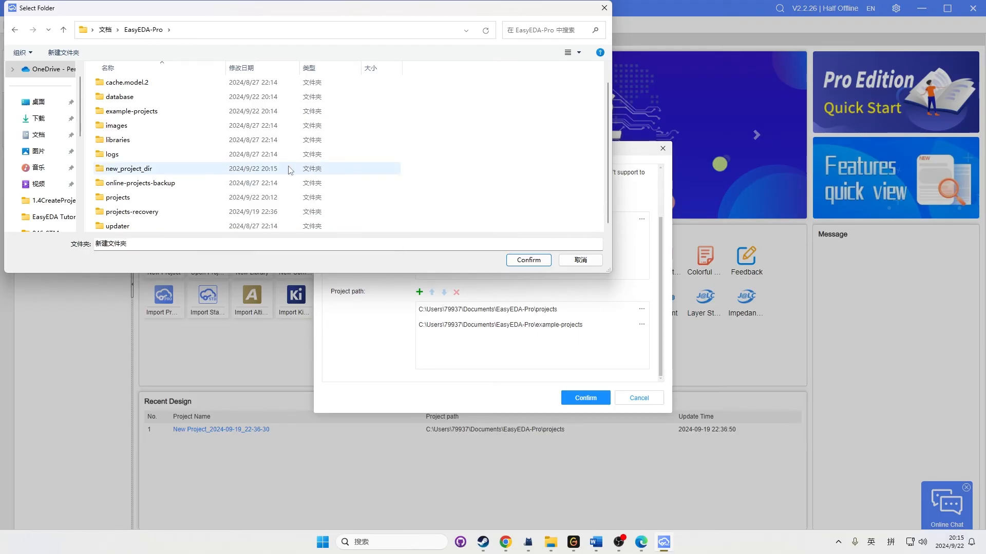
{"action": "left_click", "coordinate": [527, 260]}
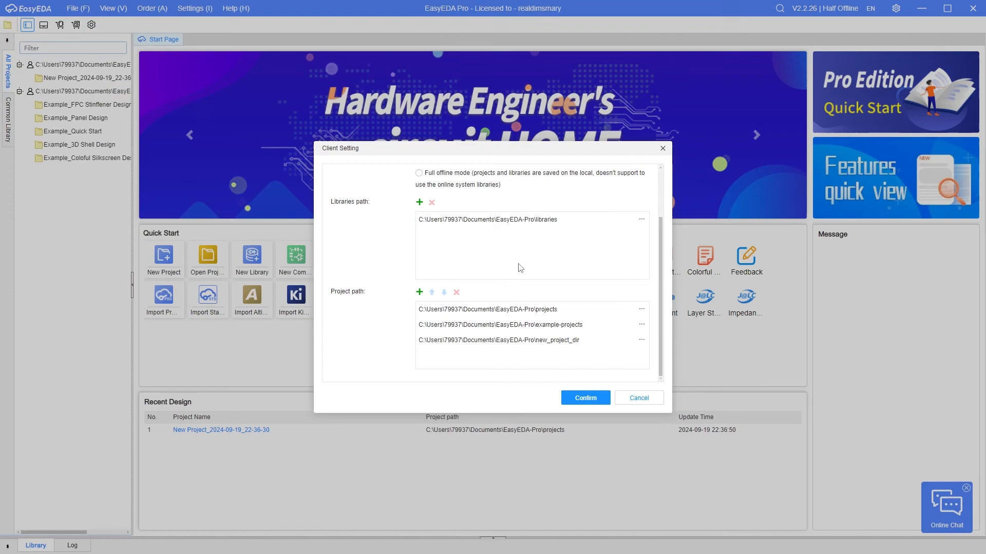
{"action": "left_click", "coordinate": [584, 397]}
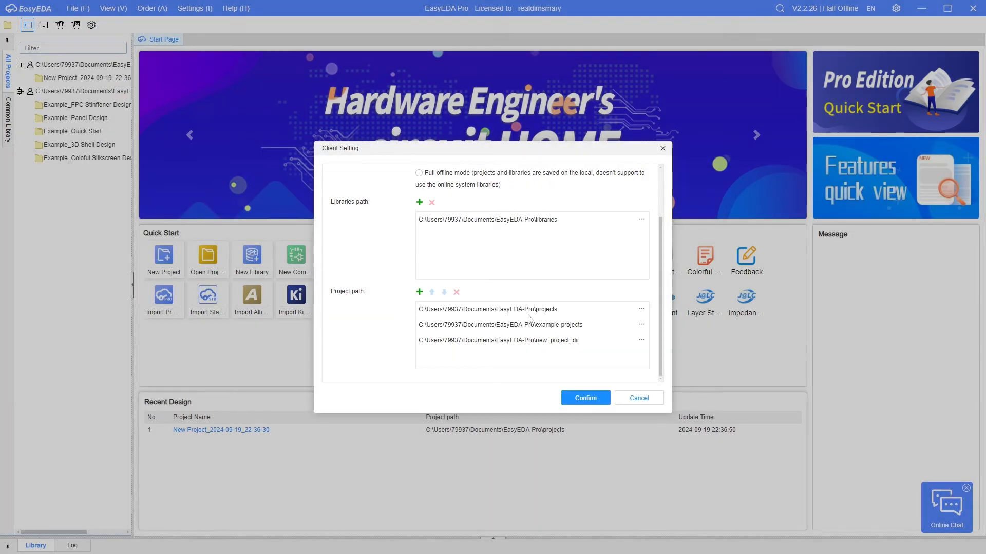
{"action": "left_click", "coordinate": [584, 397]}
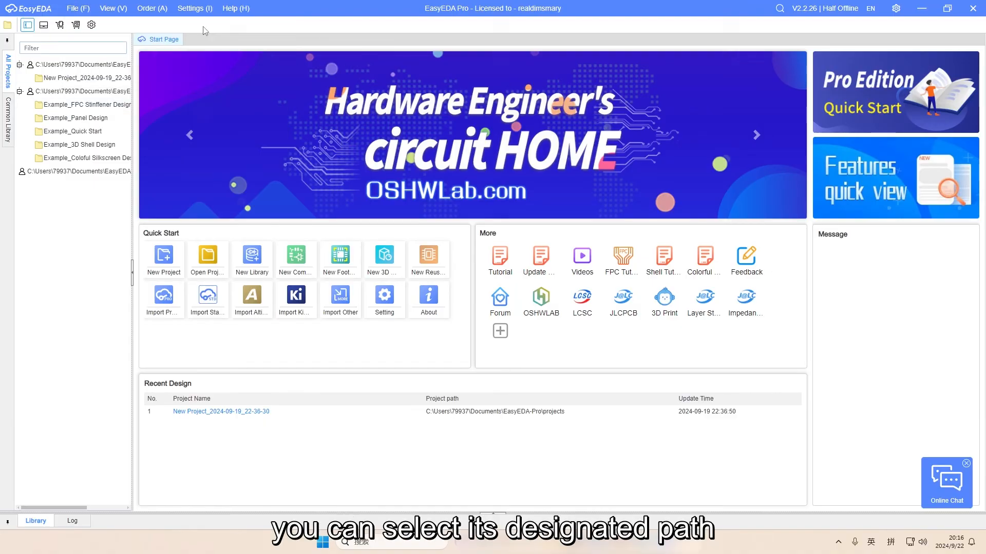
Step: Create a new project stored in new_project_dir
{"action": "left_click", "coordinate": [583, 290]}
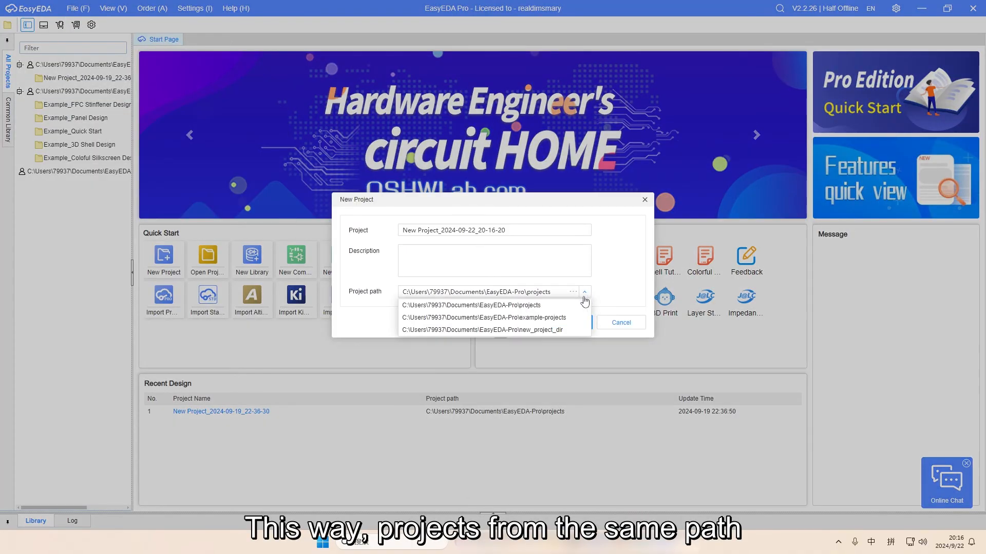
{"action": "left_click", "coordinate": [487, 330]}
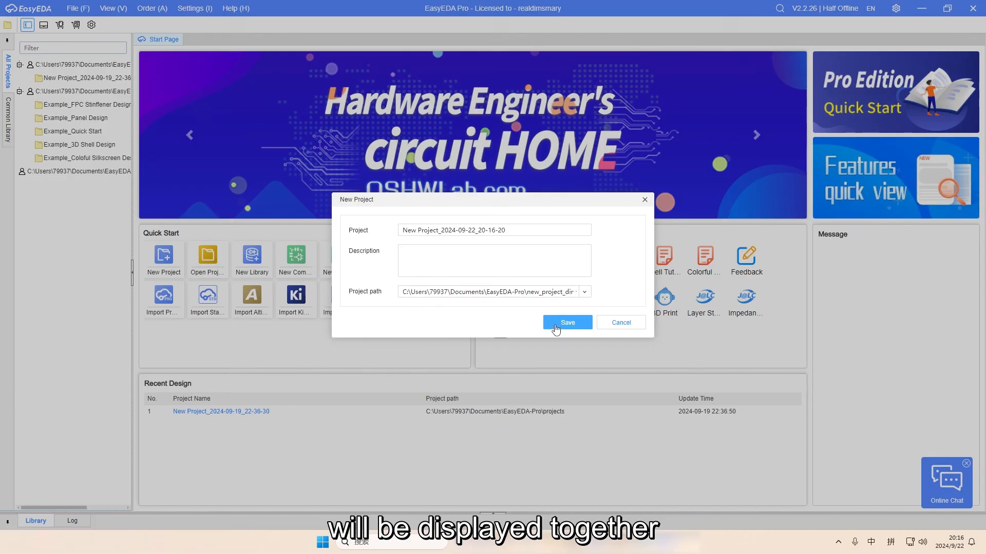
{"action": "left_click", "coordinate": [566, 321]}
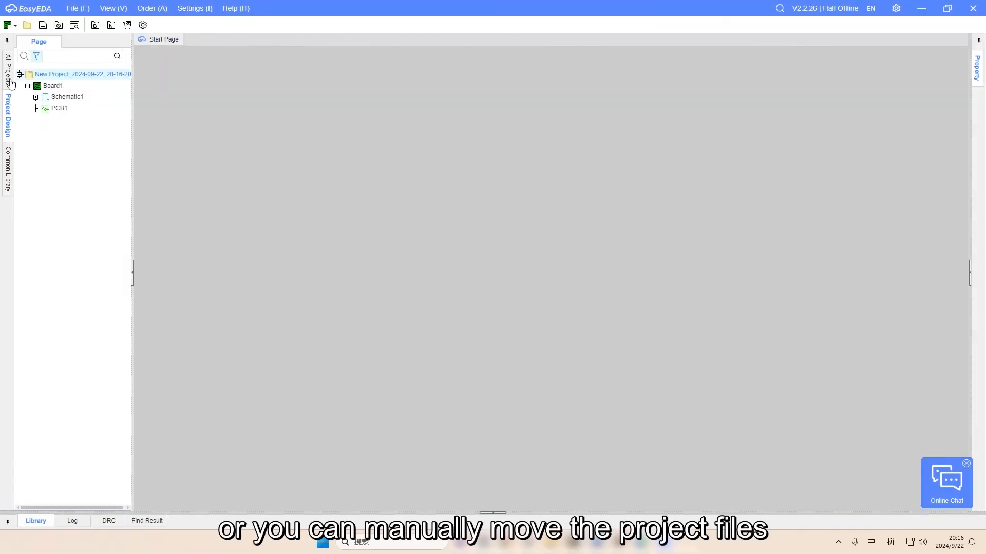
Step: Reveal the project's folder on disk and select its .eprj file in File Explorer
{"action": "right_click", "coordinate": [71, 184]}
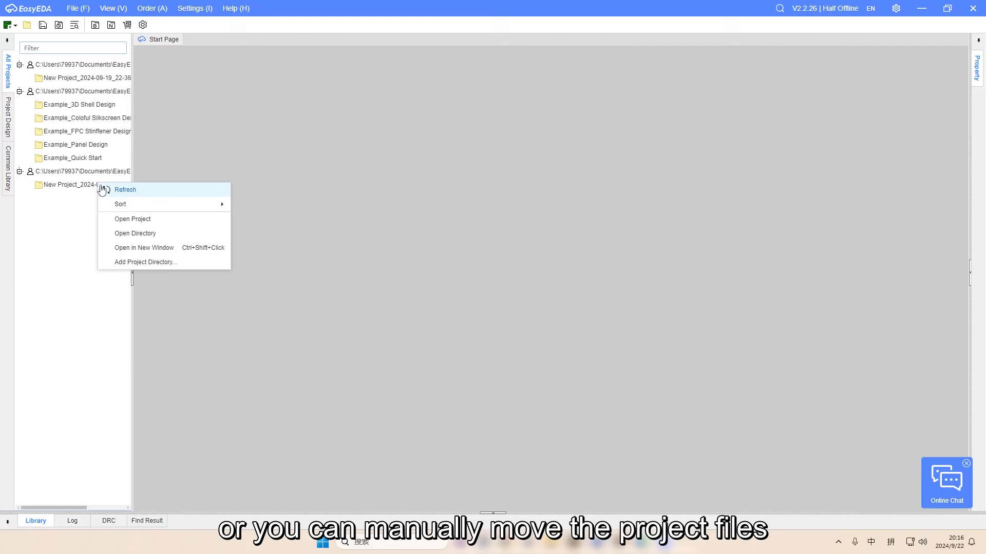
{"action": "left_click", "coordinate": [134, 233]}
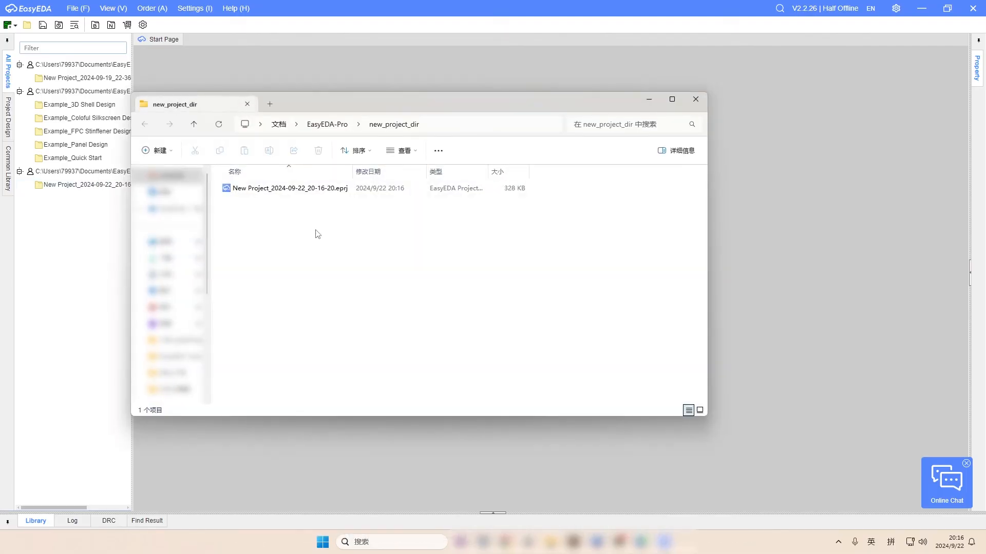
{"action": "left_click", "coordinate": [288, 188]}
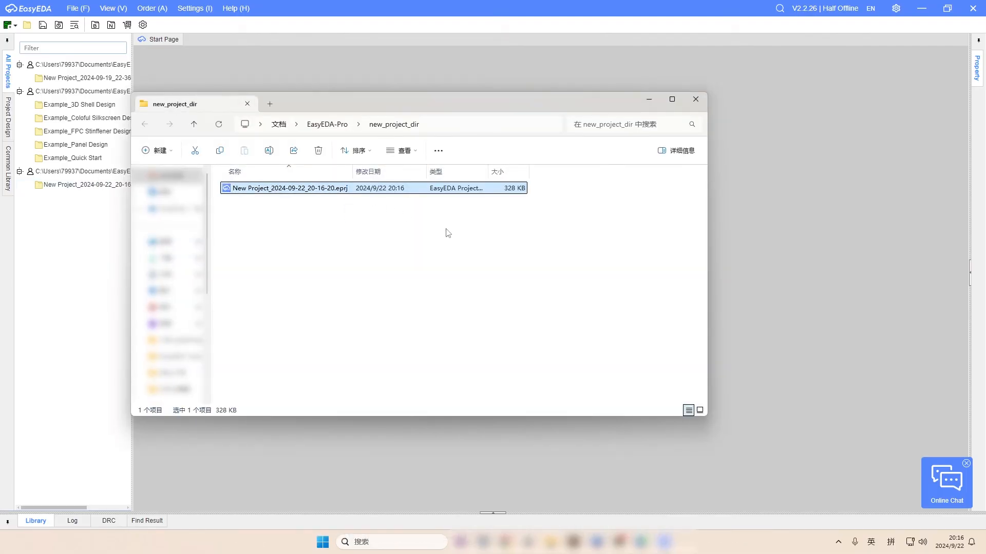